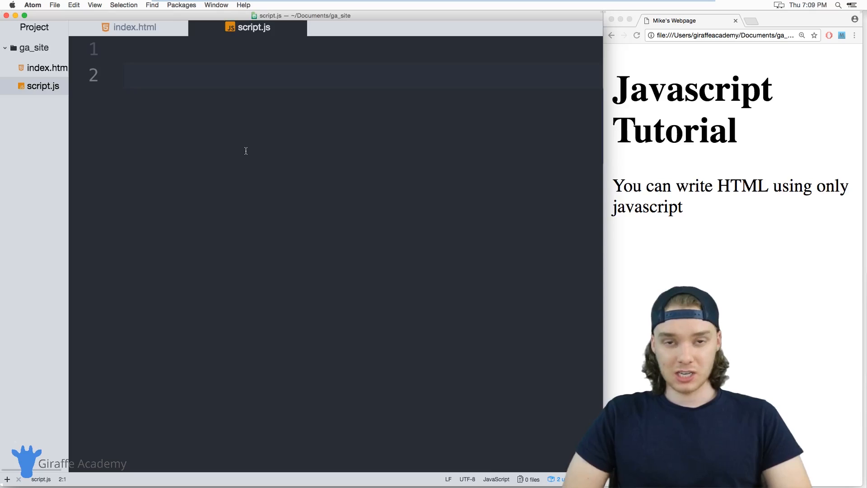
Step: Type document.write(); on line 2 of script.js
{"action": "left_click", "coordinate": [124, 76]}
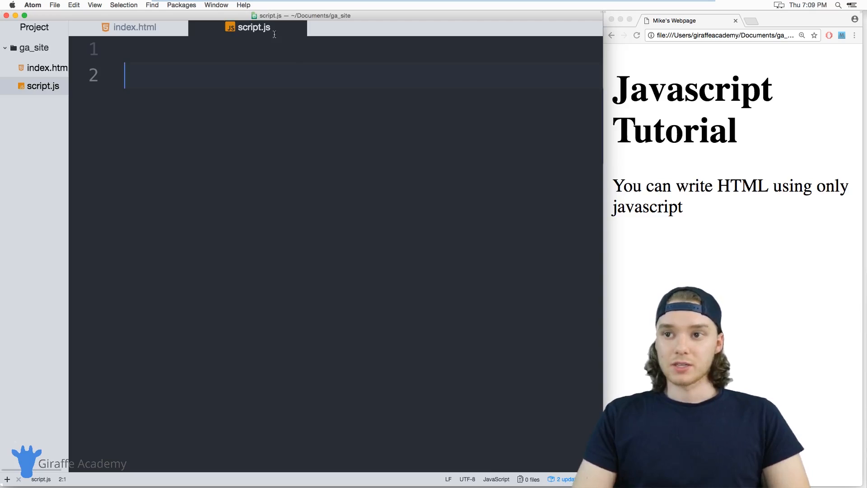
{"action": "mouse_move", "coordinate": [253, 27]}
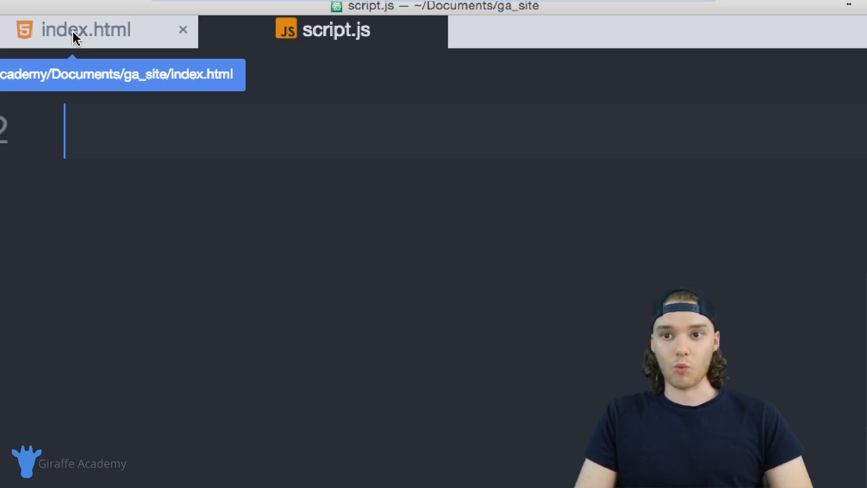
{"action": "left_click", "coordinate": [86, 30]}
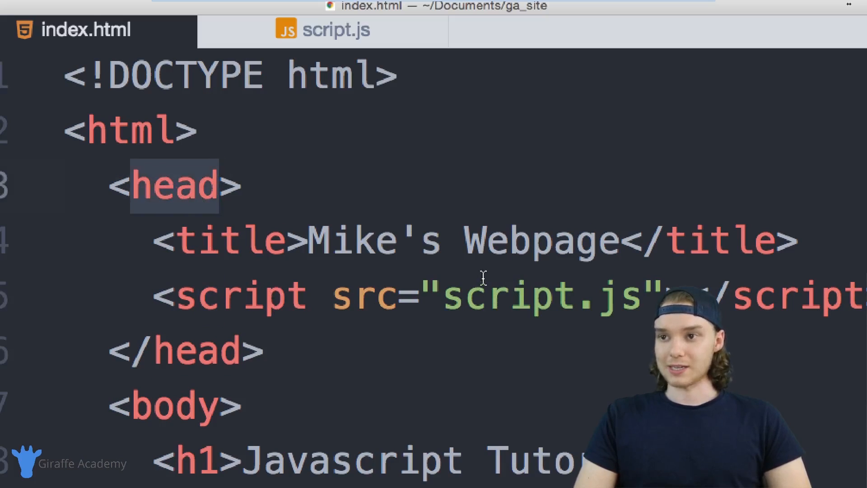
{"action": "left_click", "coordinate": [324, 30]}
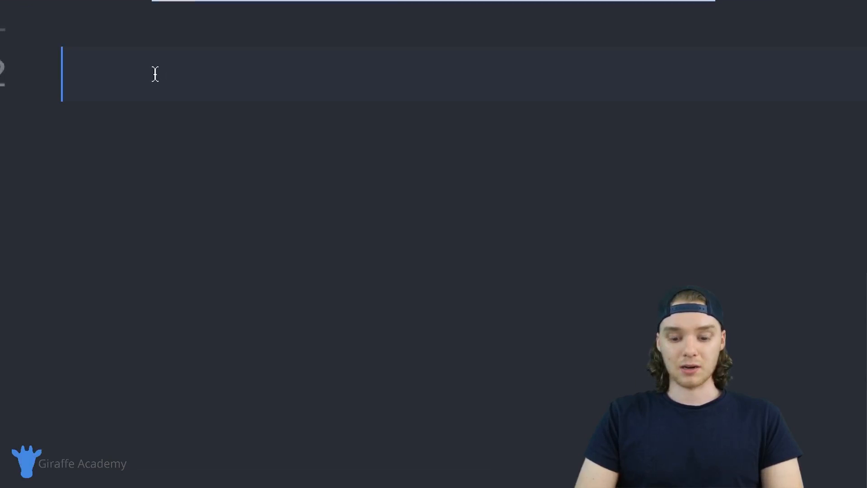
{"action": "type", "text": "document"}
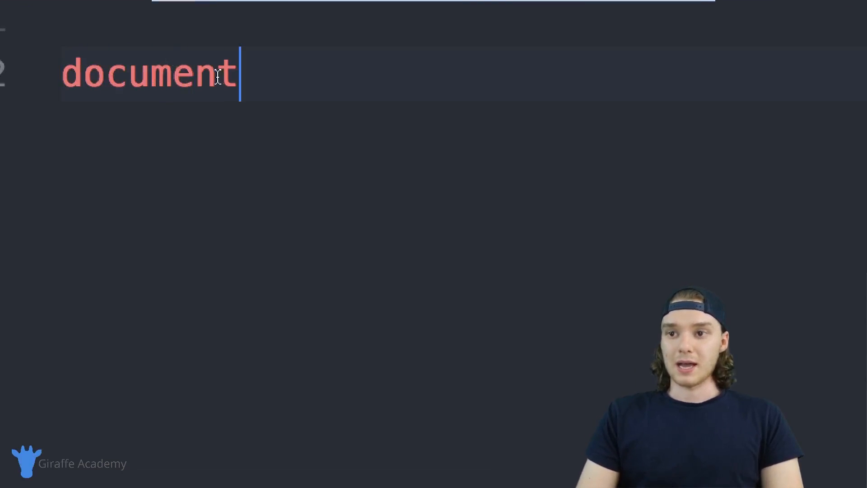
{"action": "double_click", "coordinate": [150, 74]}
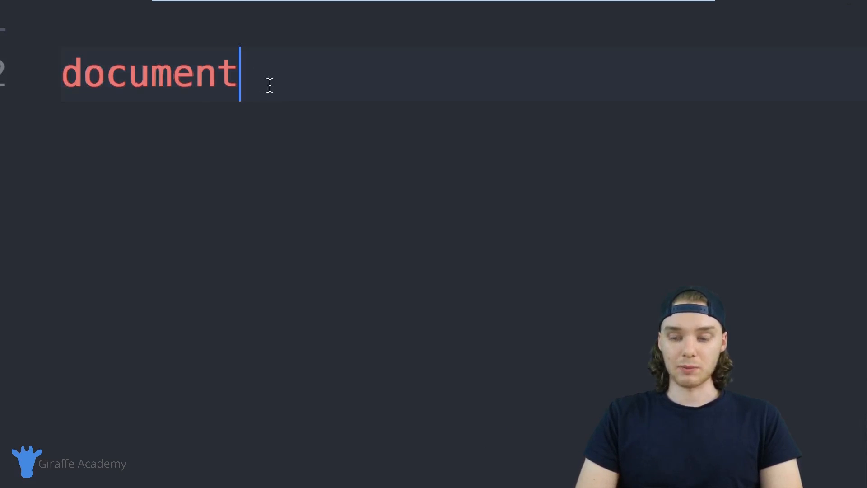
{"action": "type", "text": ".write"}
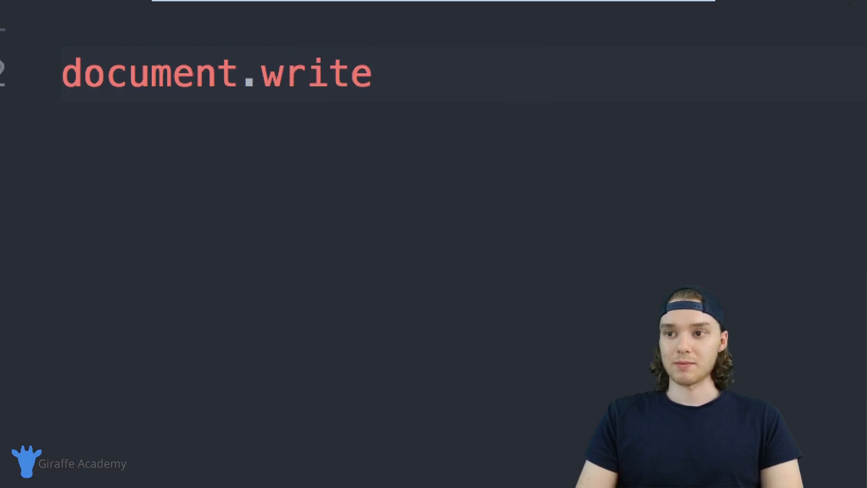
{"action": "type", "text": "();"}
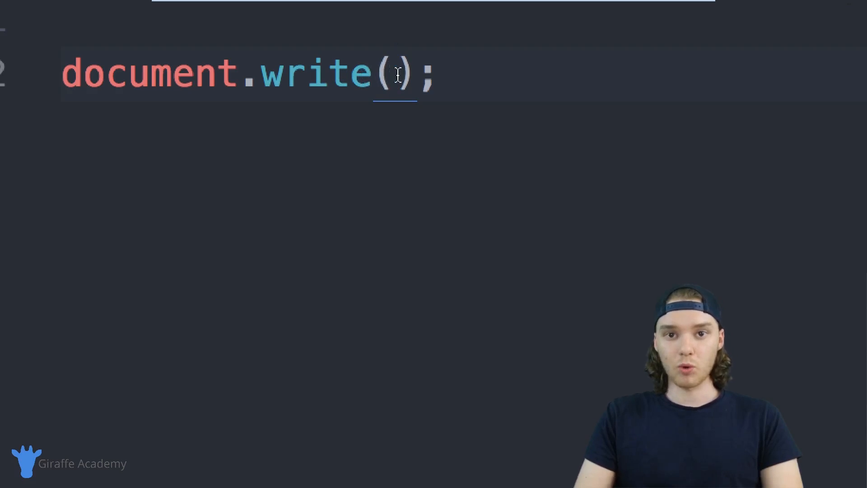
Step: Pass the string "text" inside the document.write parentheses
{"action": "left_click", "coordinate": [394, 72]}
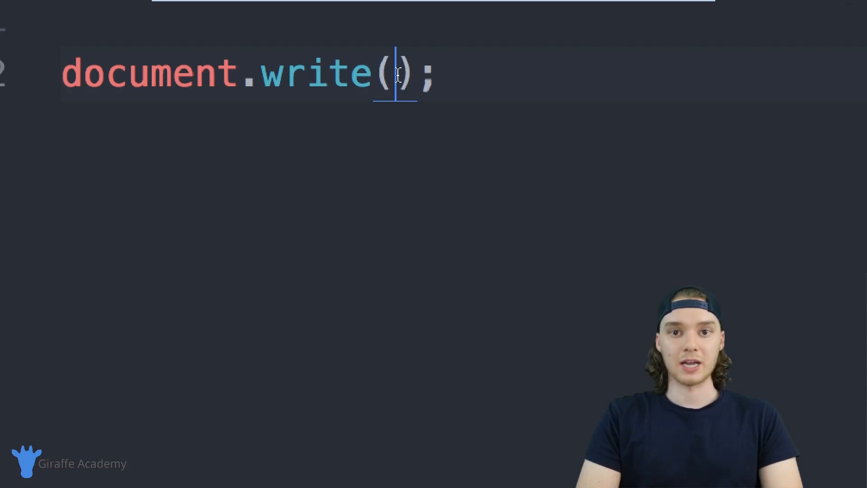
{"action": "type", "text": "\"\""}
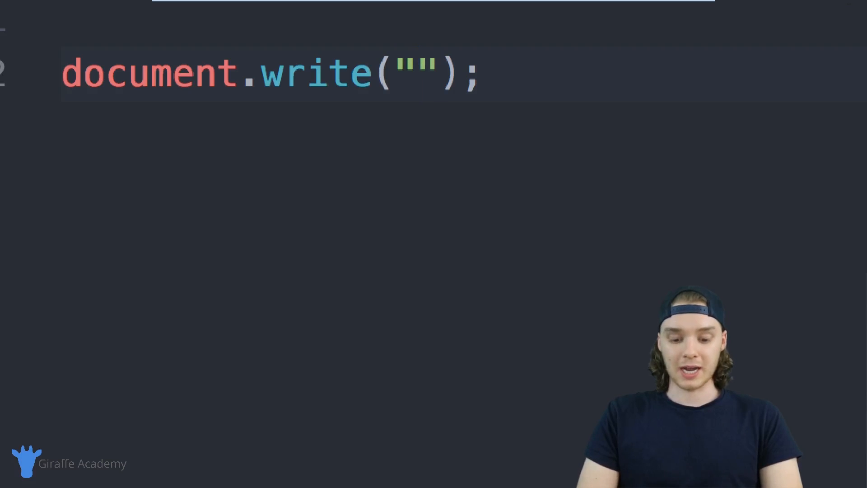
{"action": "type", "text": "text"}
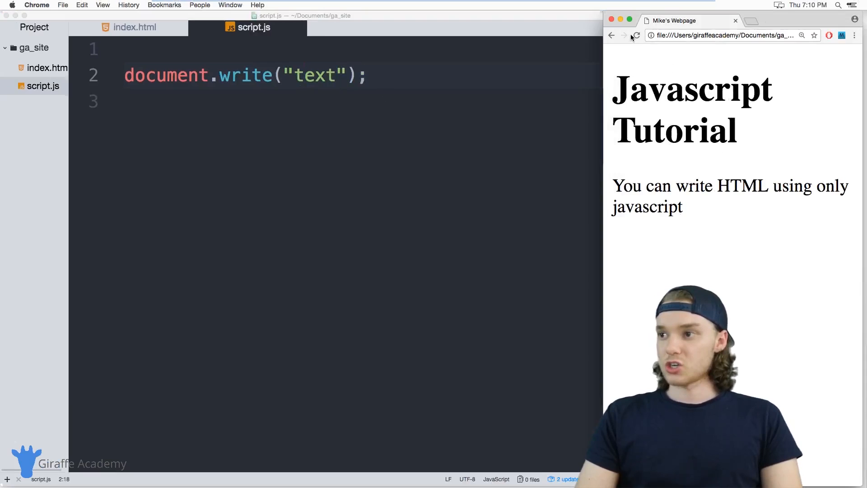
Step: Reload Chrome and select the newly written word 'text' above the tutorial heading
{"action": "left_click", "coordinate": [636, 35]}
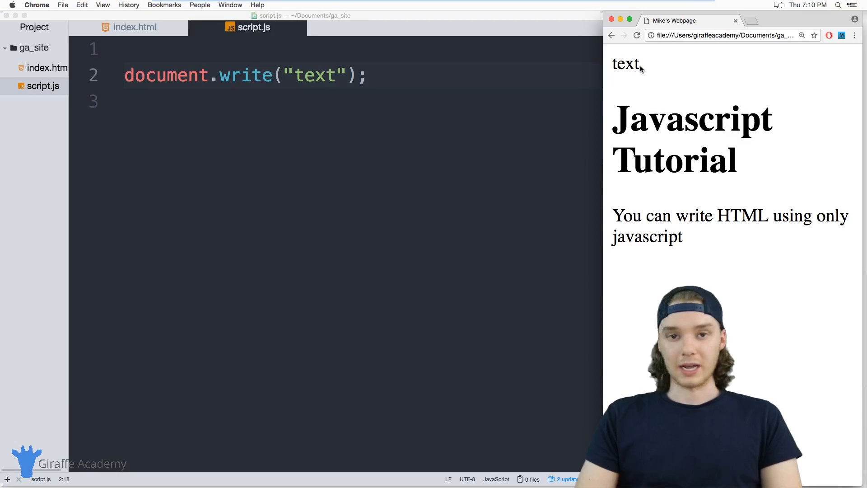
{"action": "double_click", "coordinate": [625, 64]}
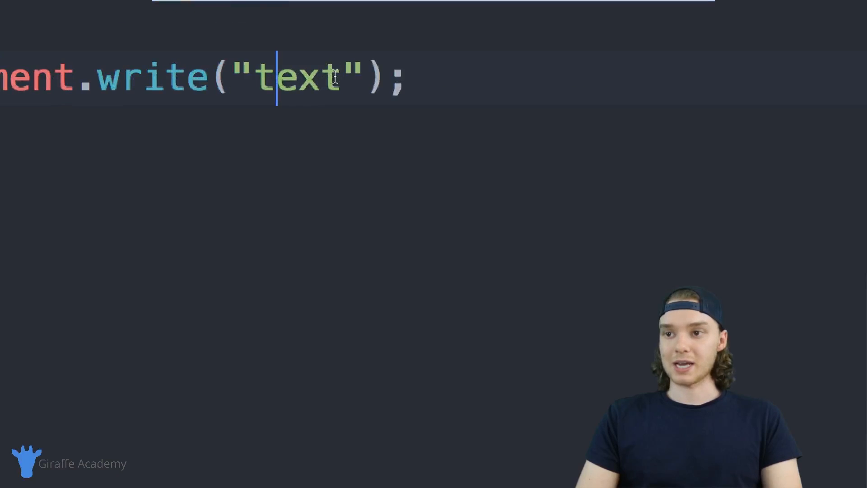
Step: Replace "text" with "<h2>Javascript rules!</h2>" in the document.write call
{"action": "double_click", "coordinate": [299, 76]}
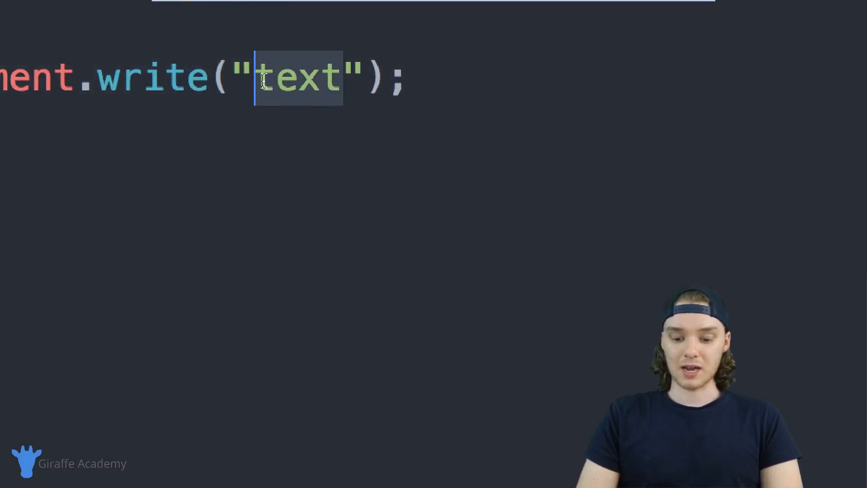
{"action": "key", "text": "Delete"}
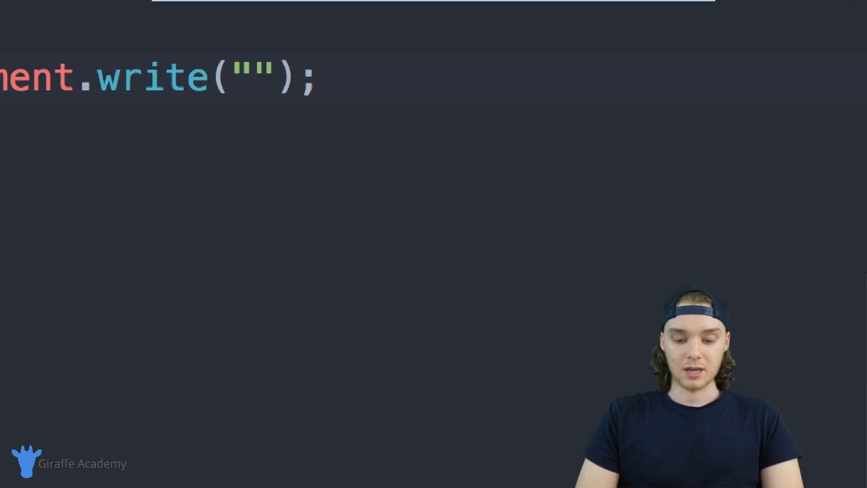
{"action": "type", "text": "<h2"}
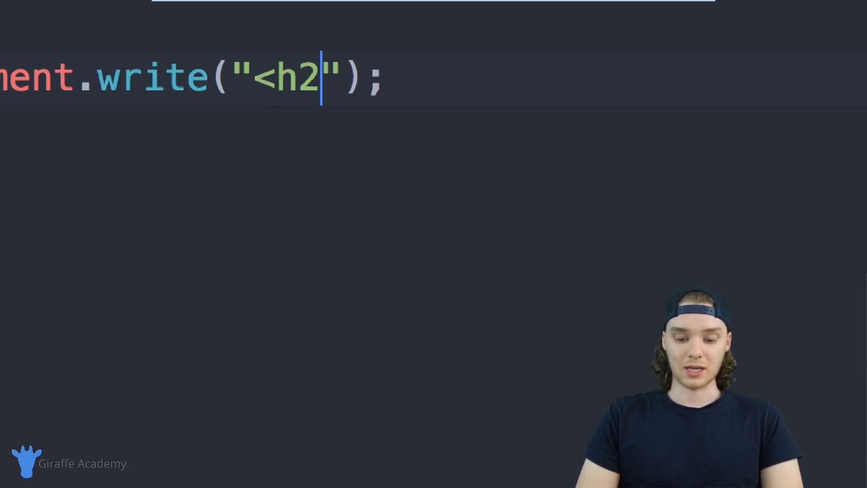
{"action": "type", "text": ">Javasc"}
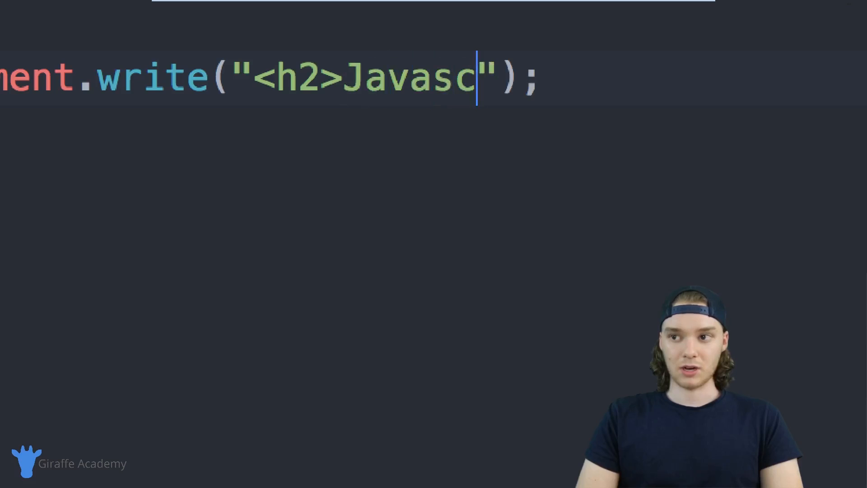
{"action": "type", "text": "ript rules!"}
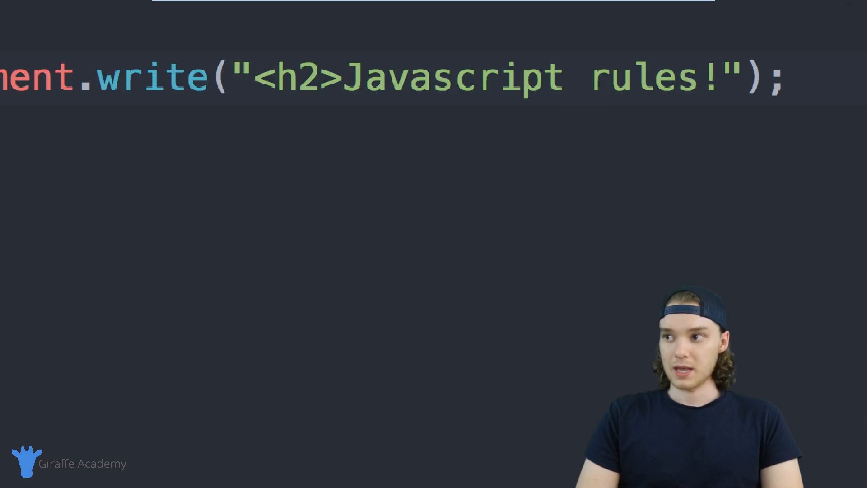
{"action": "type", "text": "</h2>"}
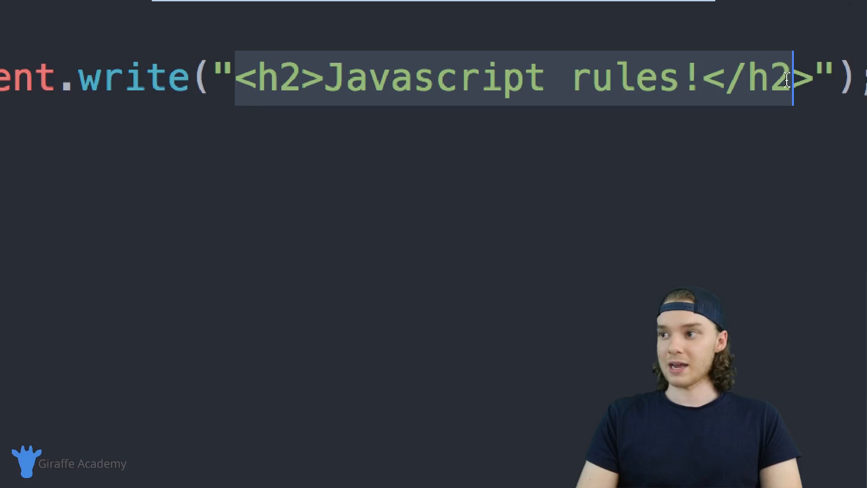
{"action": "left_click", "coordinate": [477, 109]}
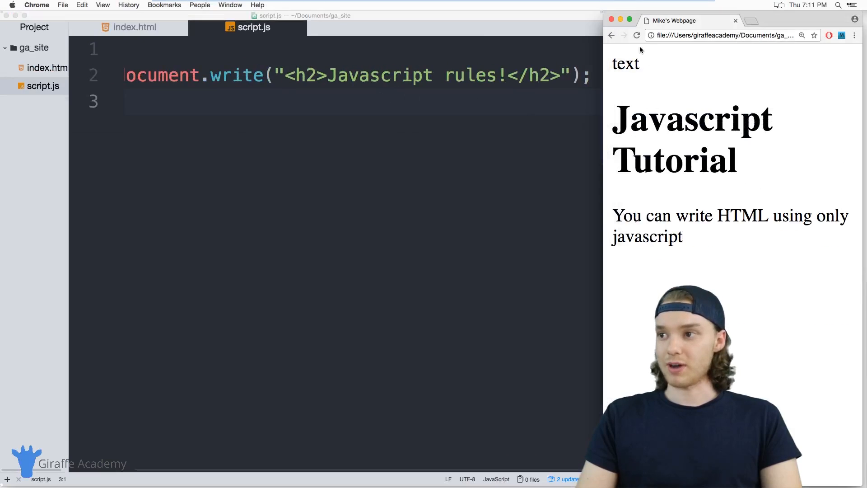
Step: Reload Chrome and inspect the new Javascript rules! heading element
{"action": "left_click", "coordinate": [637, 35]}
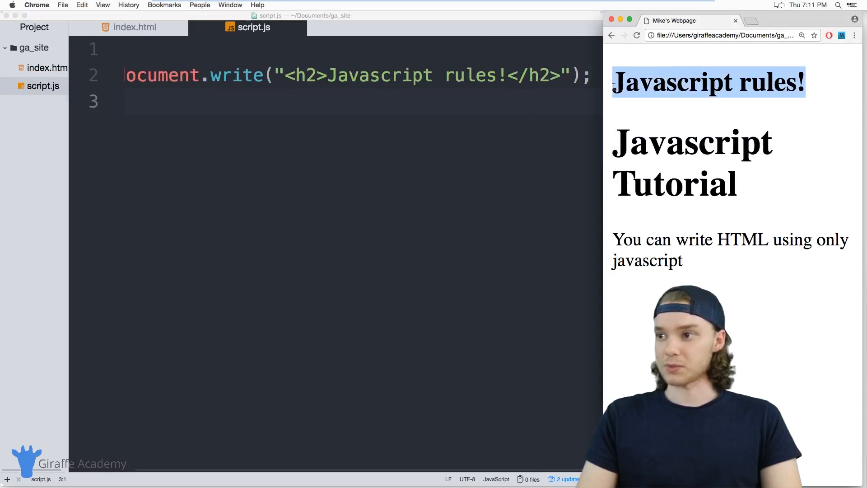
{"action": "right_click", "coordinate": [691, 82]}
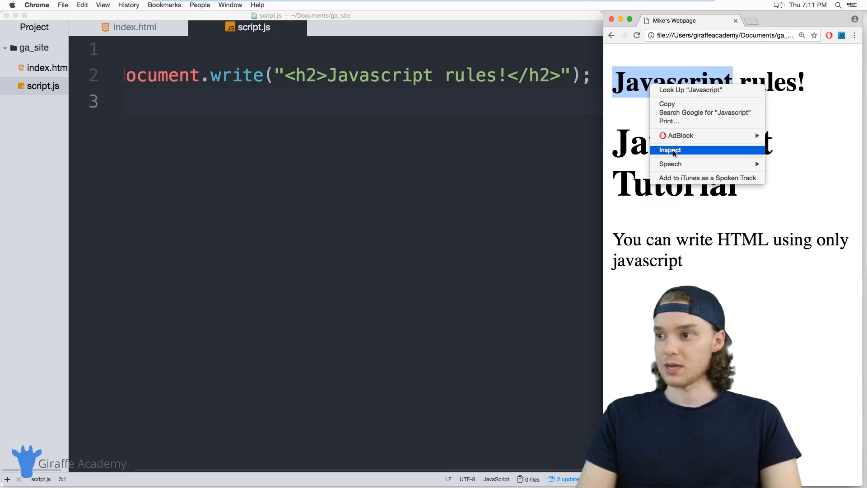
{"action": "left_click", "coordinate": [670, 150]}
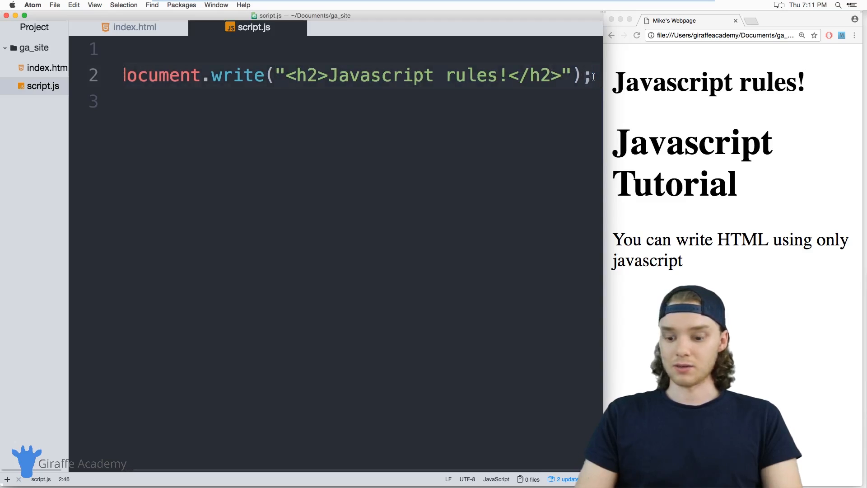
Step: Add document.write("<hr/>"); on line 3 of script.js
{"action": "type", "text": "document"}
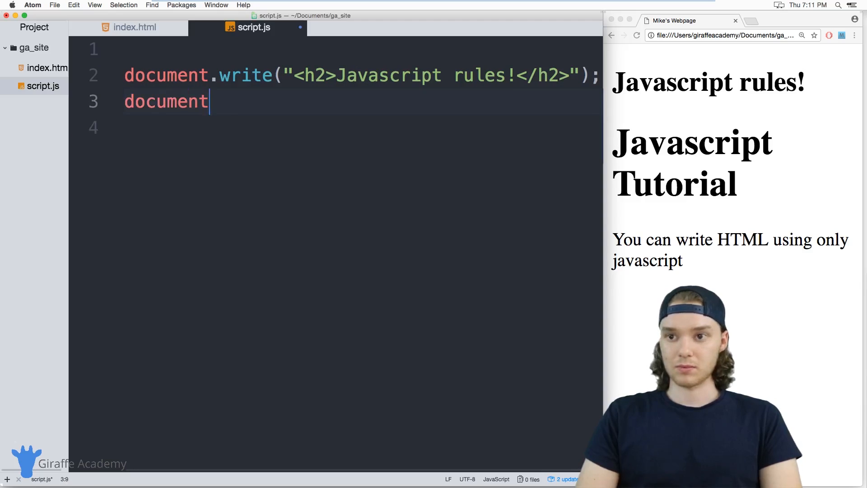
{"action": "type", "text": ".write();"}
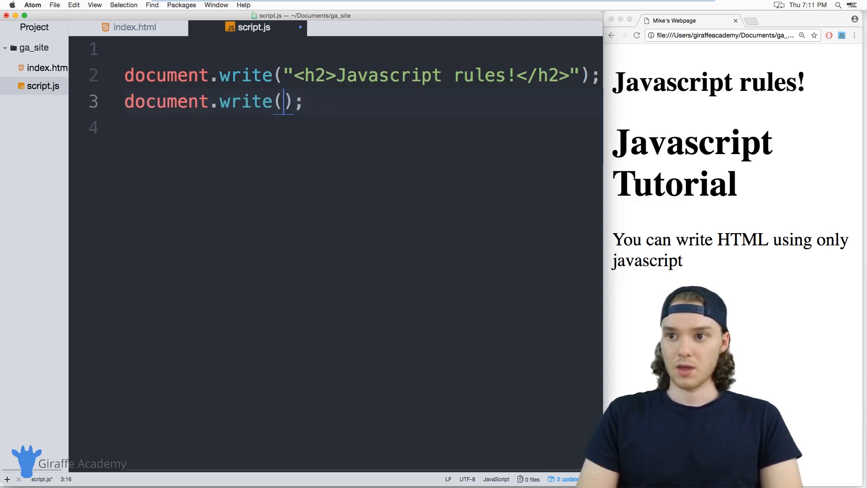
{"action": "type", "text": "\"<h"}
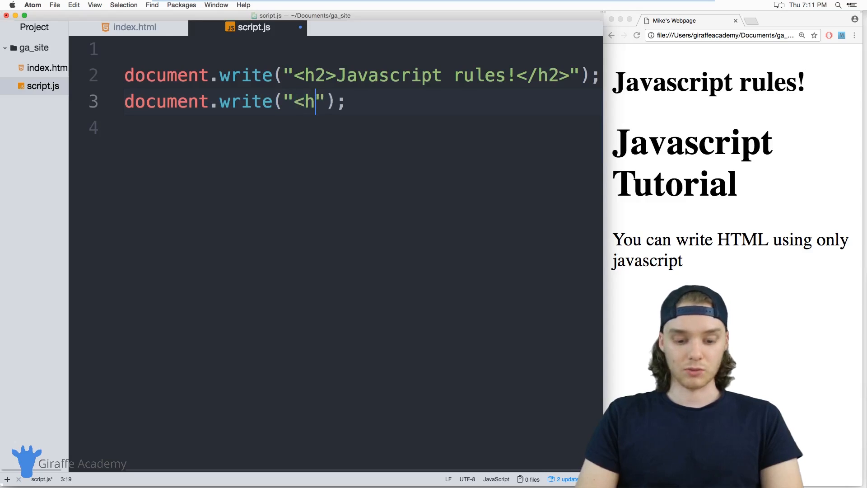
{"action": "type", "text": "r/>"}
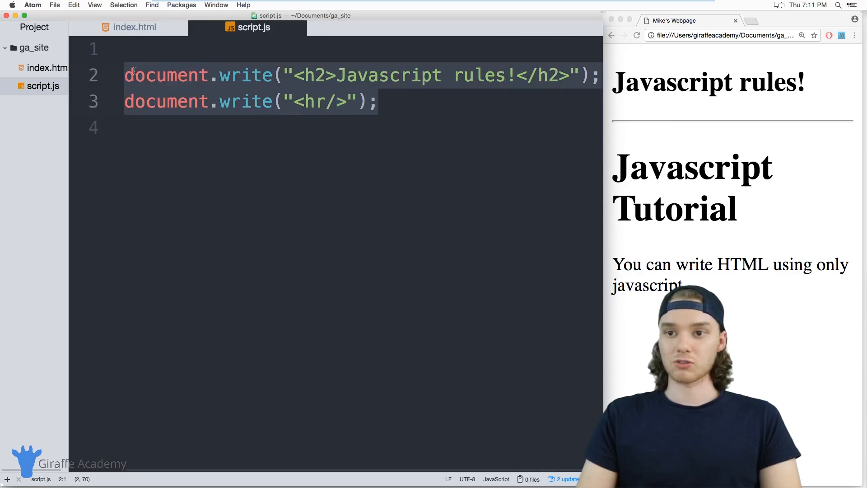
{"action": "left_click", "coordinate": [146, 75]}
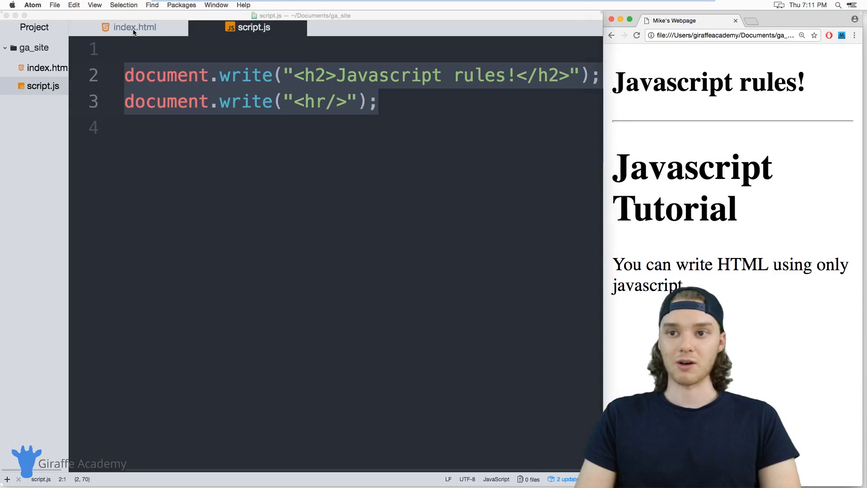
Step: In index.html, place <script src="script.js"></script> at the end of the body
{"action": "left_click", "coordinate": [133, 28]}
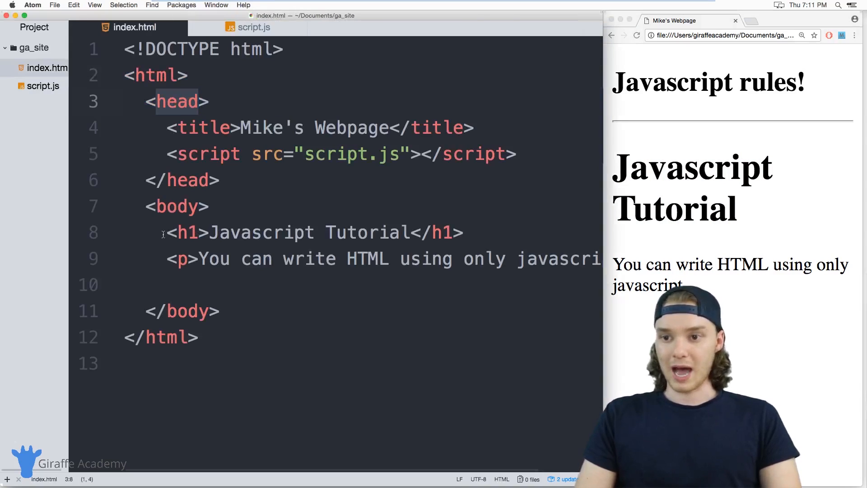
{"action": "left_click", "coordinate": [168, 258]}
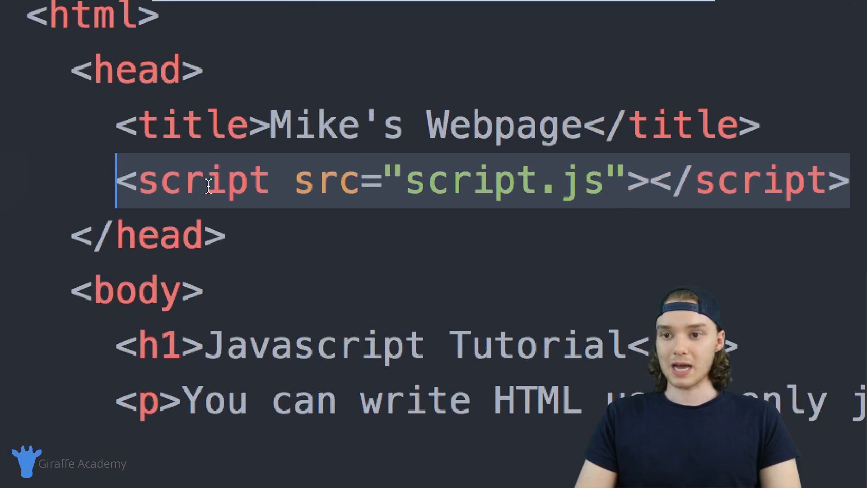
{"action": "mouse_move", "coordinate": [163, 343]}
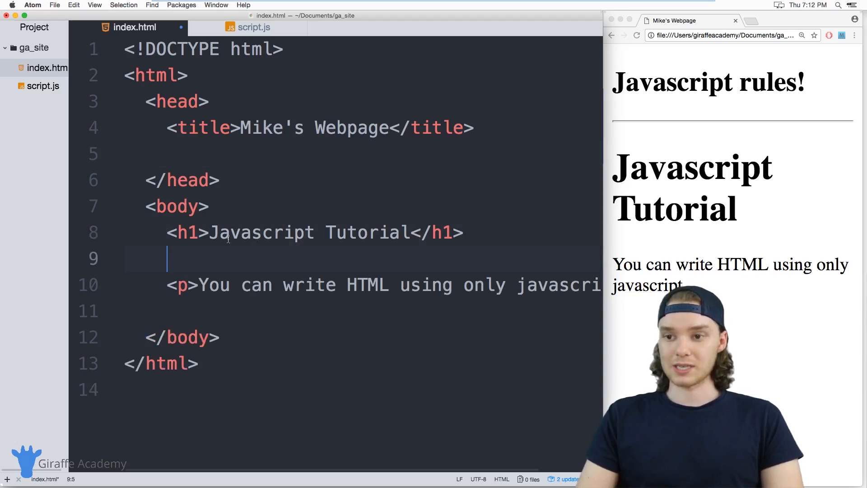
{"action": "type", "text": "<script src=\"script.js\"></script>"}
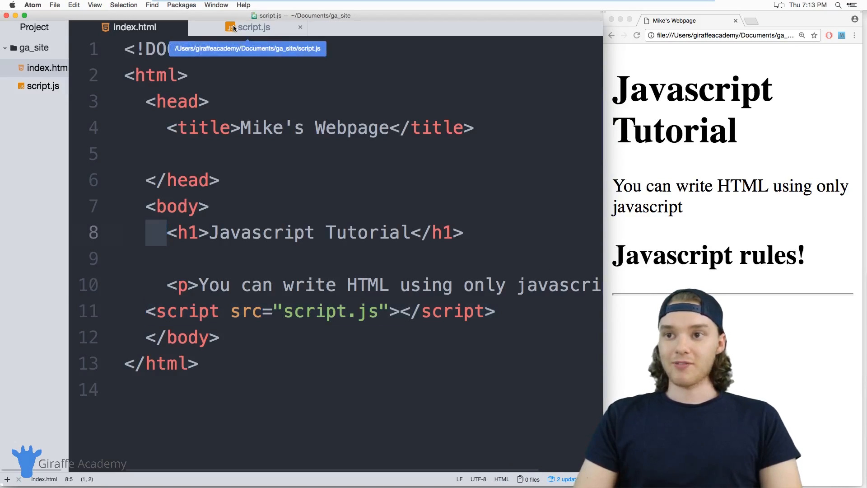
Step: Add style="color:blue;" to the h2 tag in script.js
{"action": "left_click", "coordinate": [252, 26]}
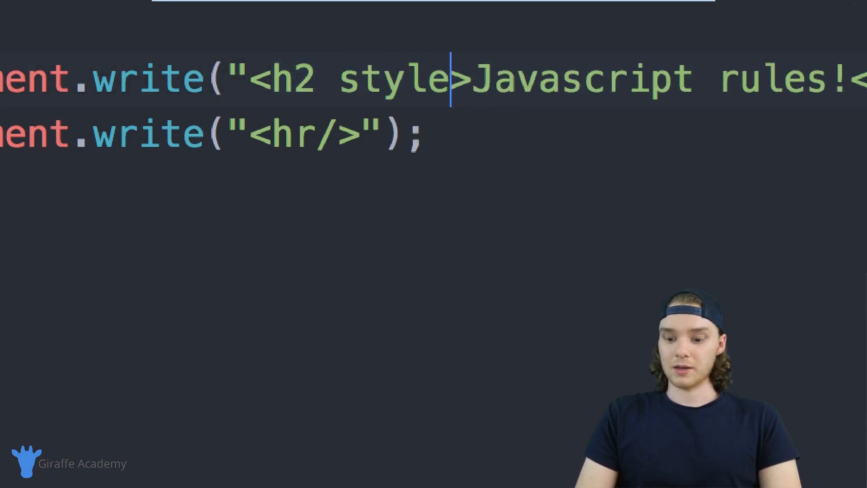
{"action": "type", "text": "=\"\""}
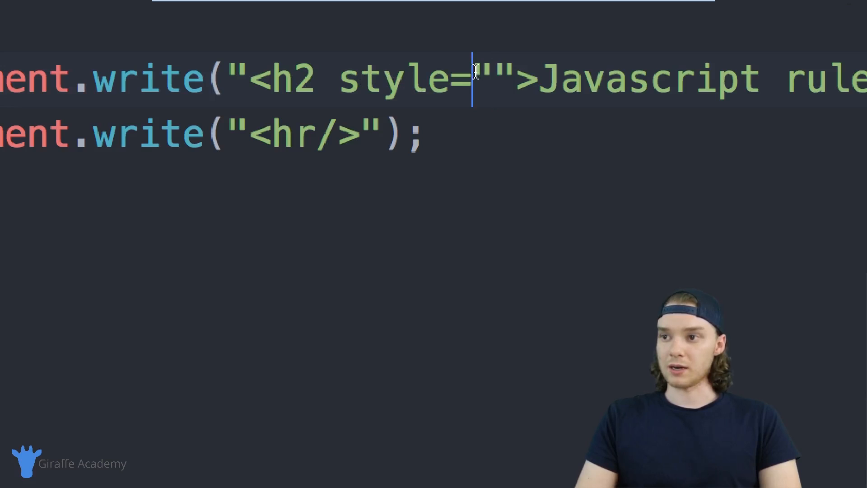
{"action": "double_click", "coordinate": [495, 77]}
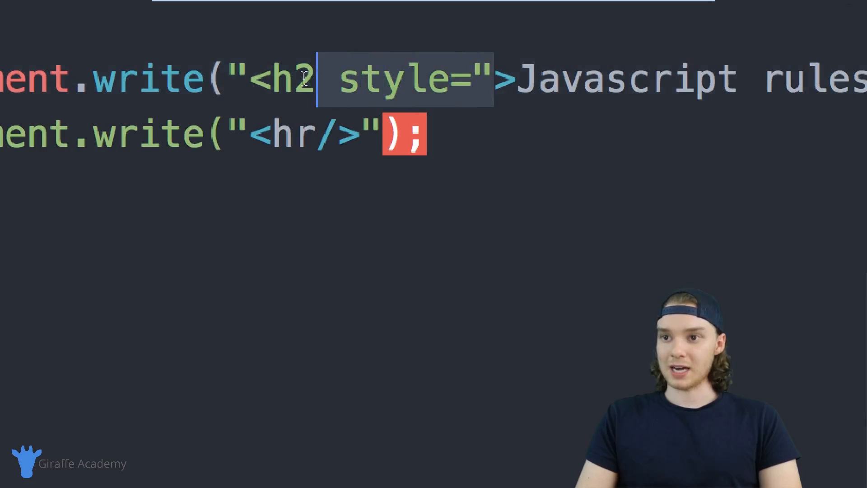
{"action": "left_click", "coordinate": [474, 78]}
{"action": "type", "text": "'"}
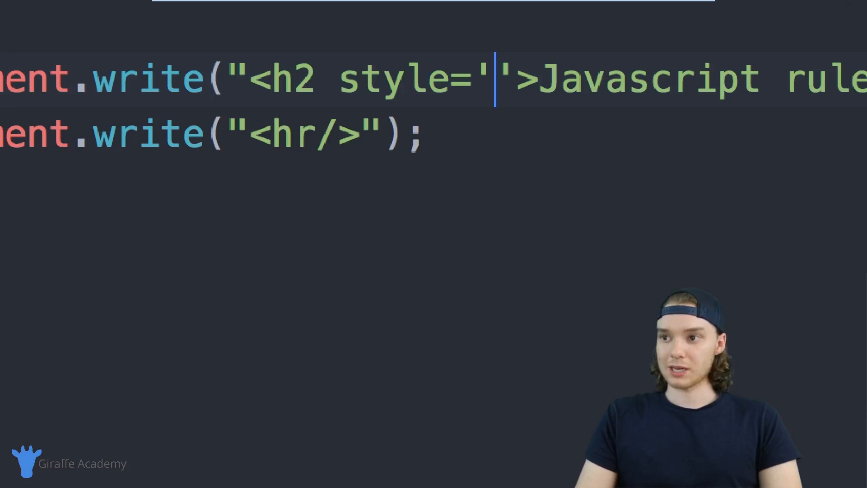
{"action": "type", "text": "colo"}
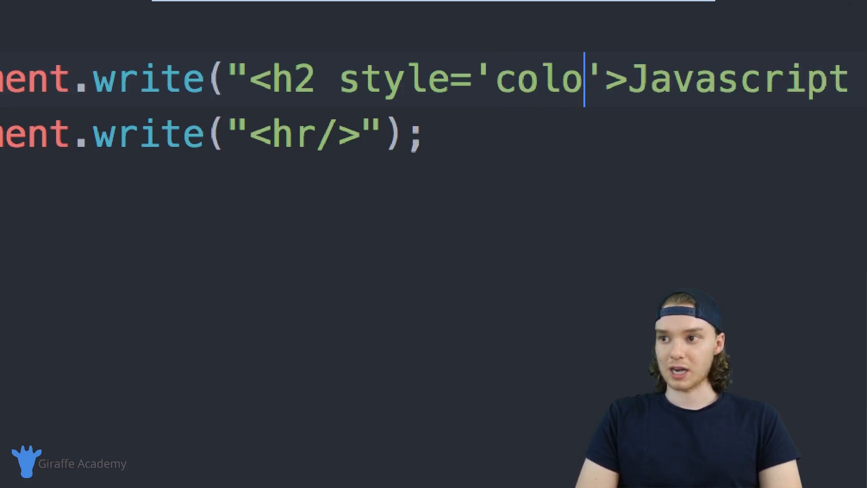
{"action": "type", "text": "r:blue;"}
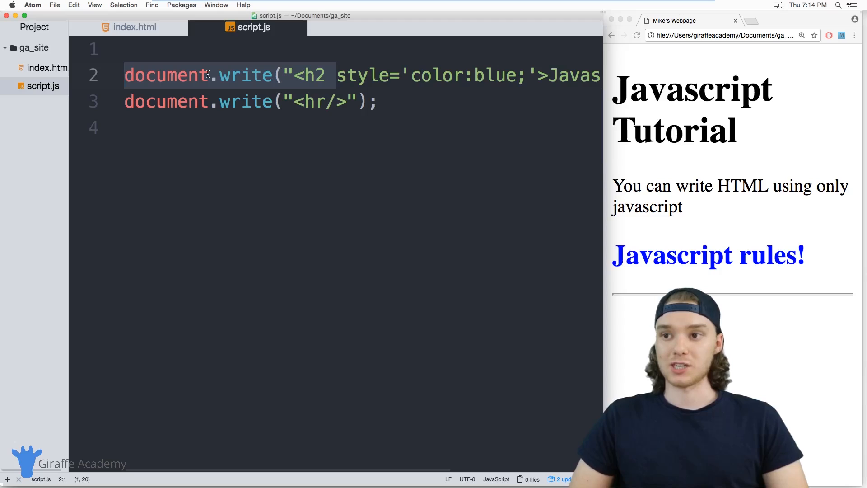
{"action": "left_click", "coordinate": [290, 76]}
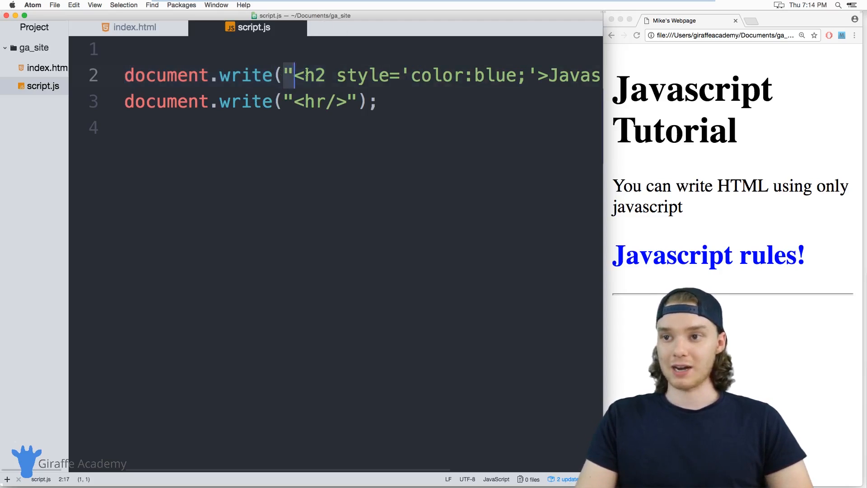